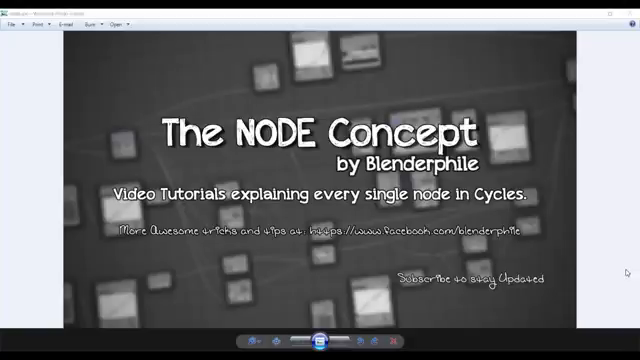
mouse_move(622, 272)
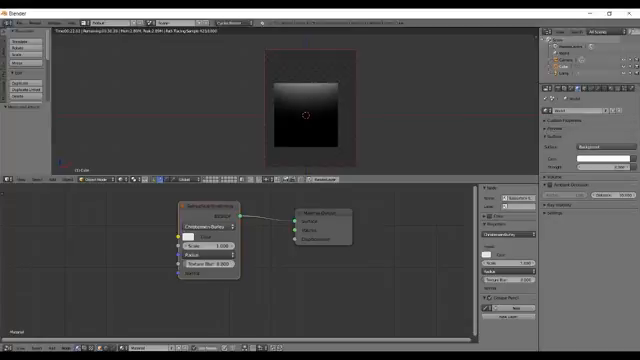
Switch the Subsurface Scattering falloff to Gaussian, then back to Christensen-Burley.
left_click(210, 221)
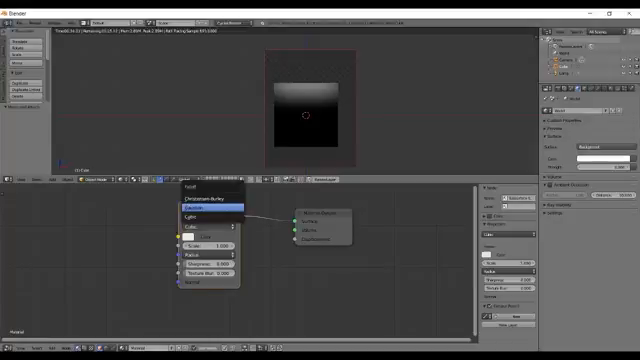
left_click(194, 214)
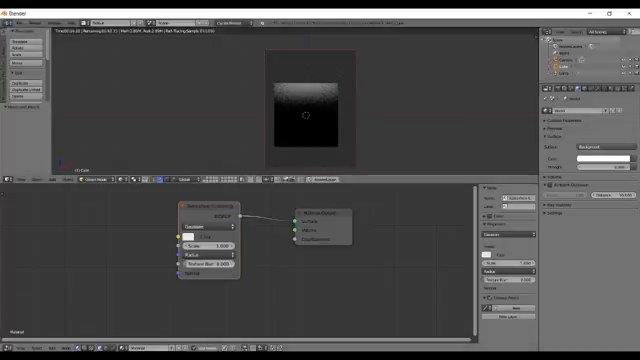
left_click(200, 208)
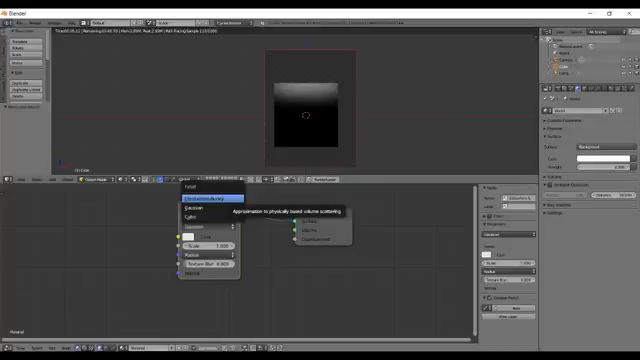
left_click(208, 198)
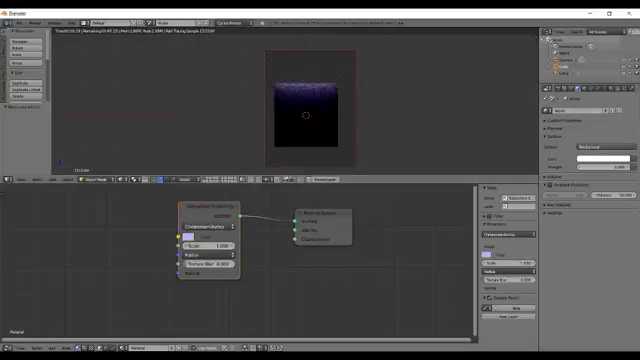
Pick a light purple Color on the Subsurface Scattering node and watch the render update.
left_click(183, 234)
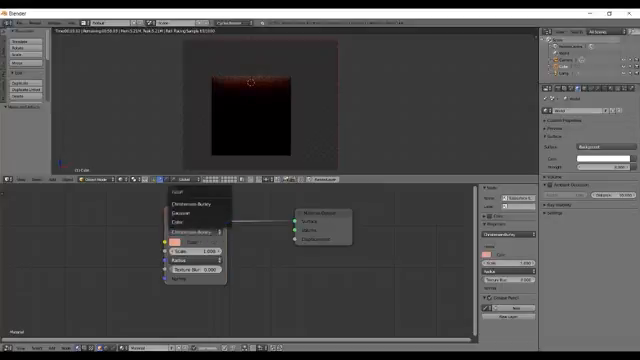
Set the falloff to Cubic to reveal Sharpness, then show node.jpg closing card in Windows Photo Viewer.
left_click(185, 213)
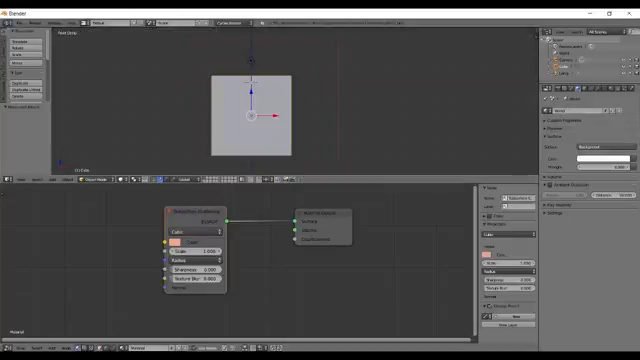
left_click(311, 349)
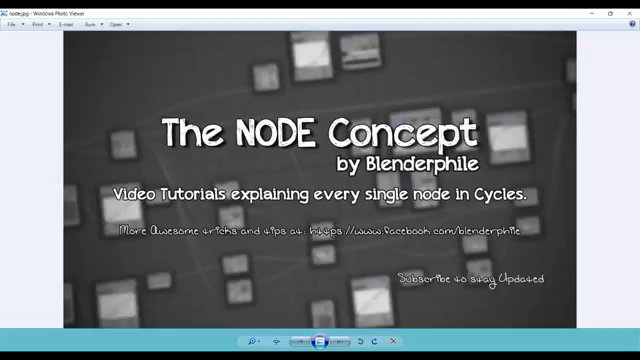